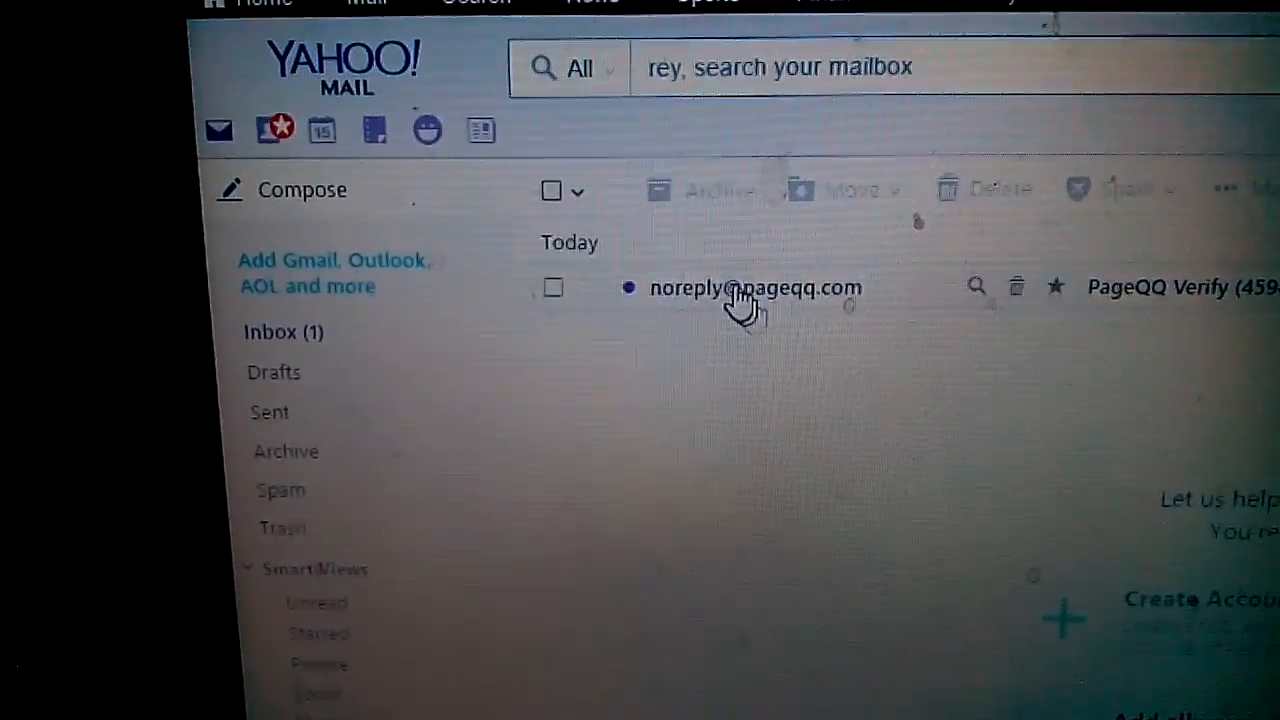
mouse_move(756, 288)
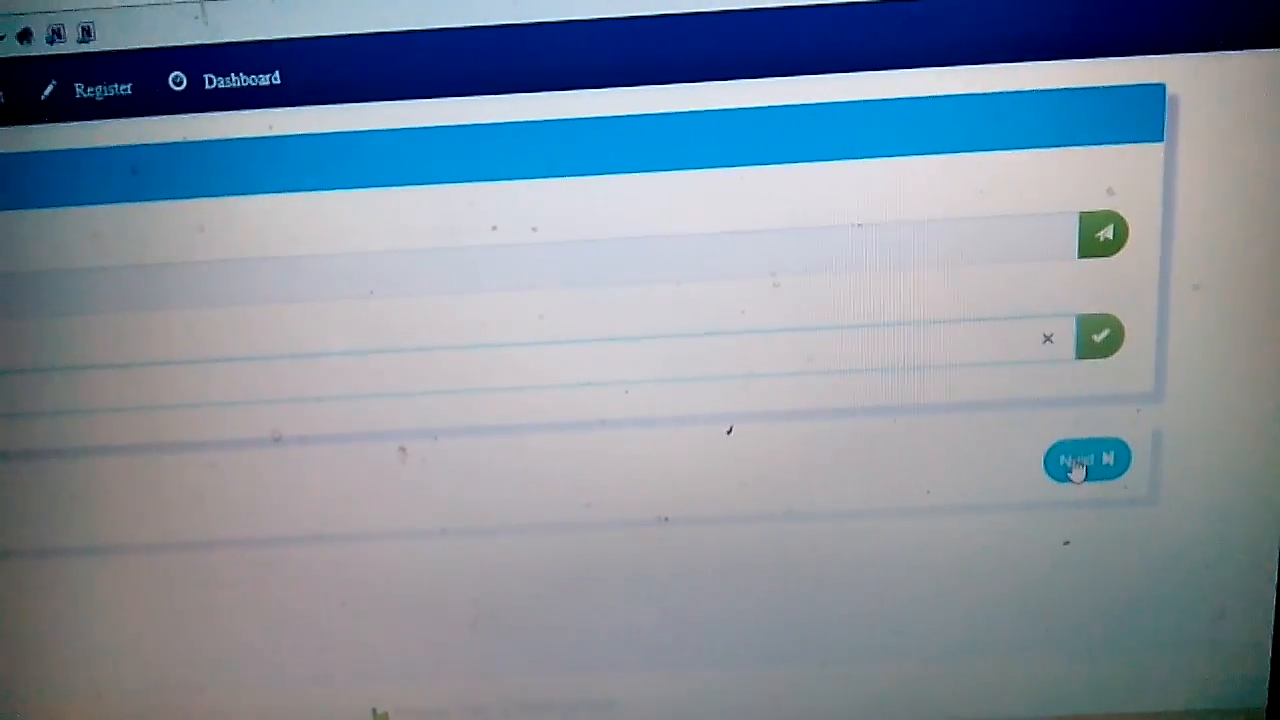
Continue past the verified code to the personal information form.
left_click(1086, 458)
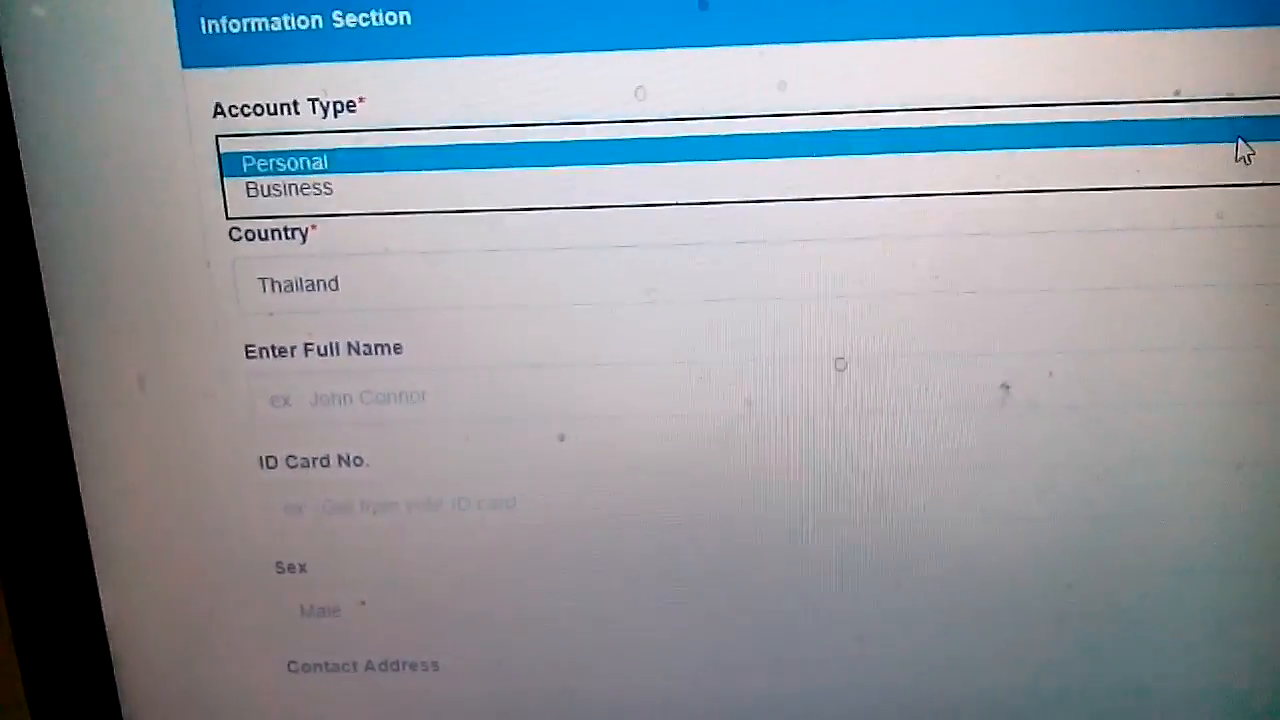
Choose Personal as the account type, leaving country as Thailand.
left_click(284, 162)
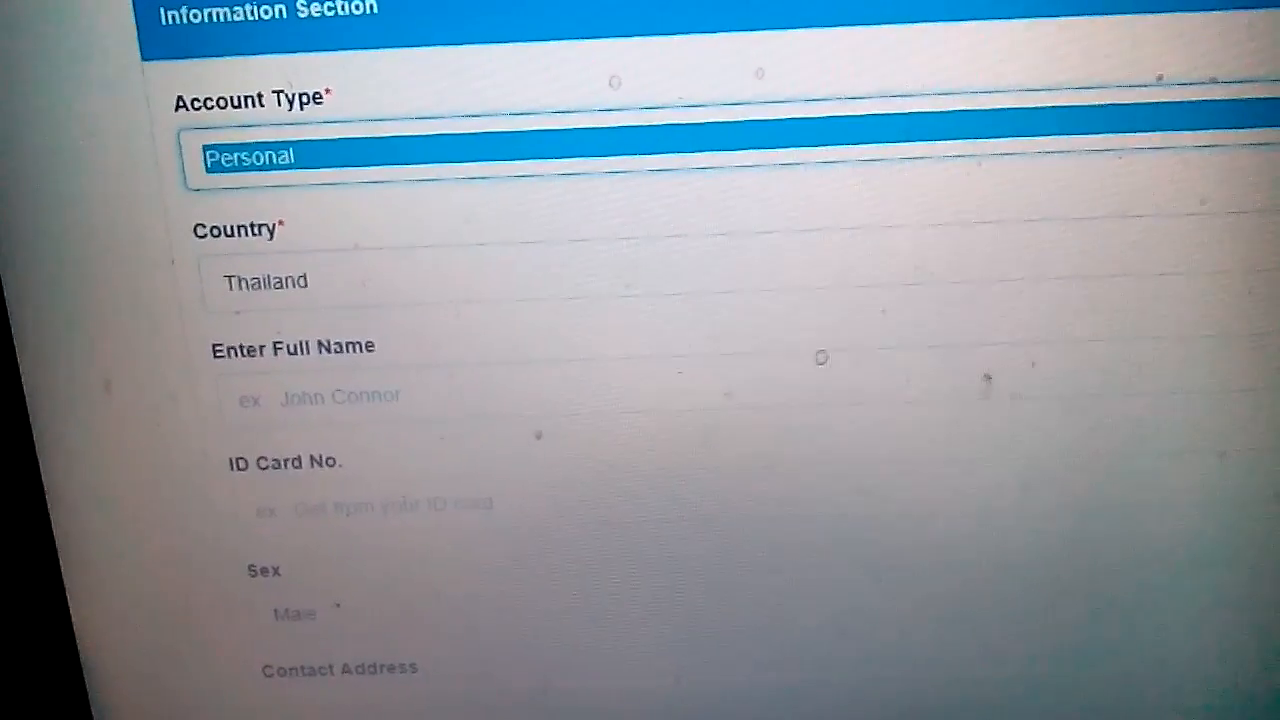
scroll("down", 3)
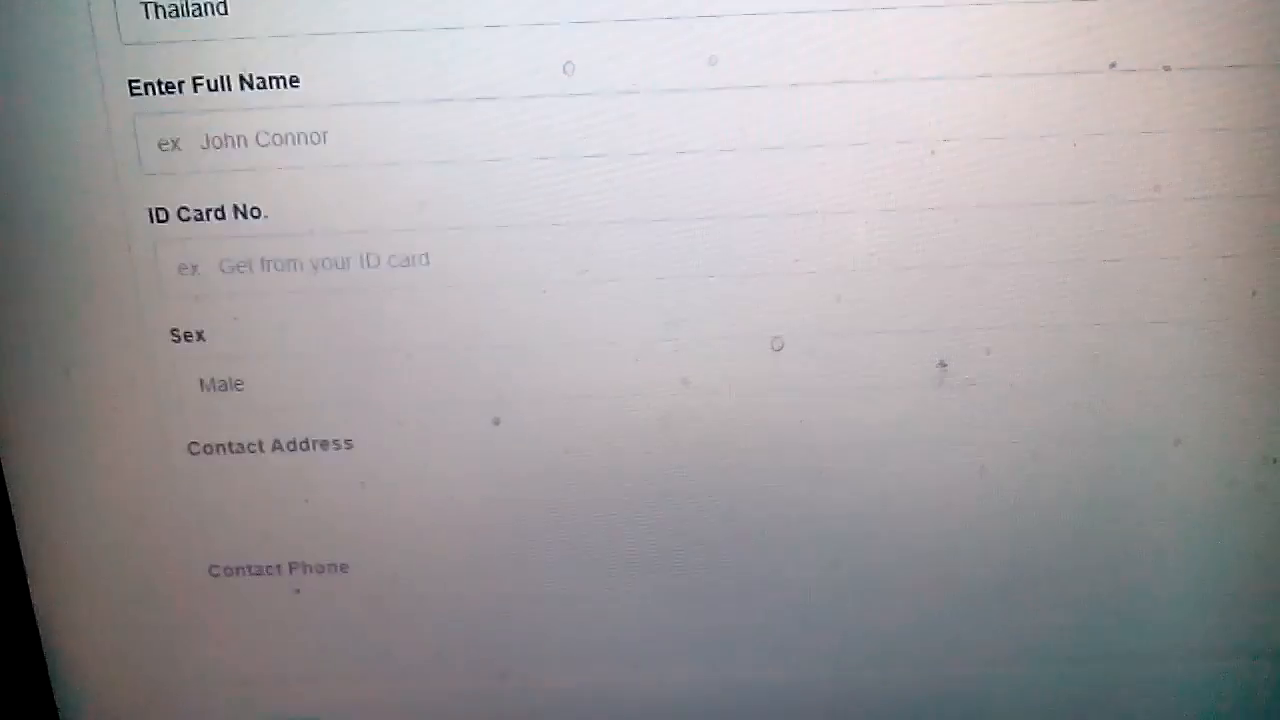
scroll("up", 3)
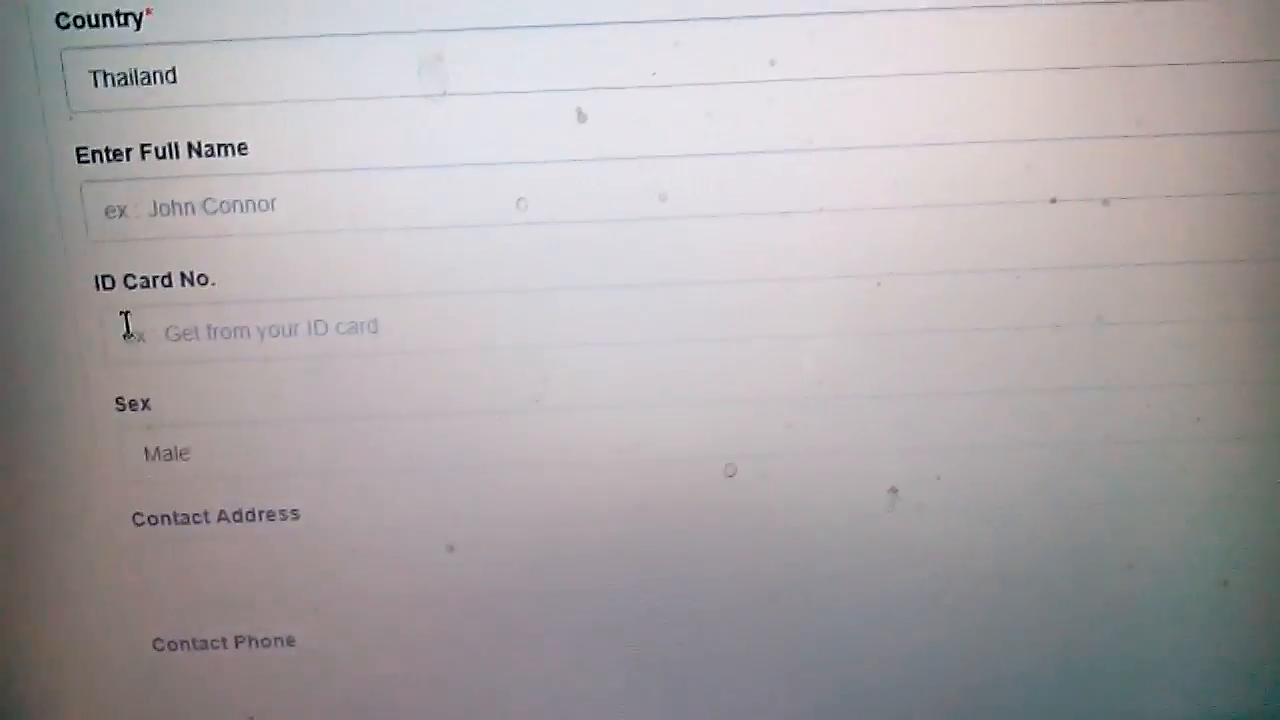